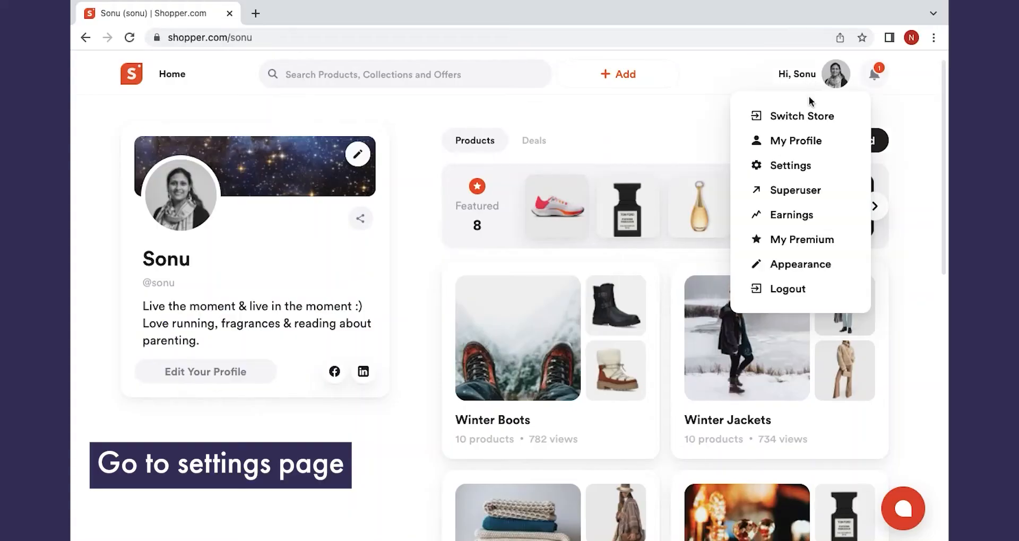
# - Enter sonububna.com in Settings > Custom Domain and save it as the store's domain
pyautogui.click(790, 165)
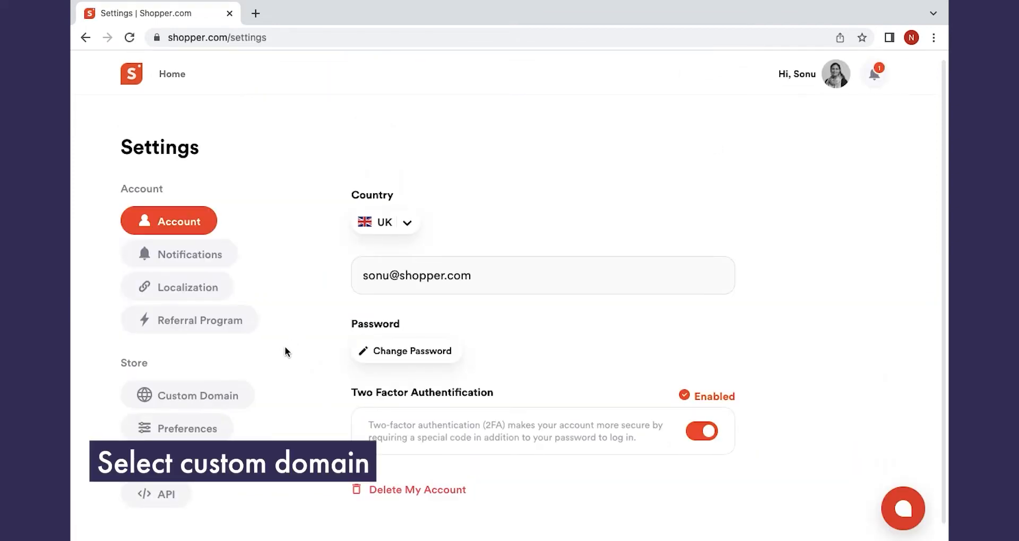
pyautogui.moveTo(228, 403)
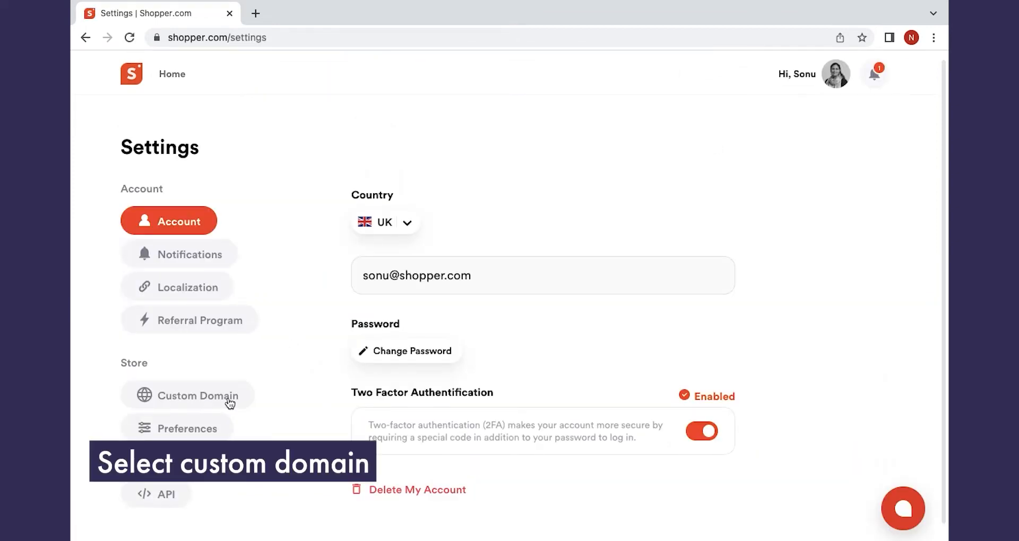
pyautogui.click(188, 396)
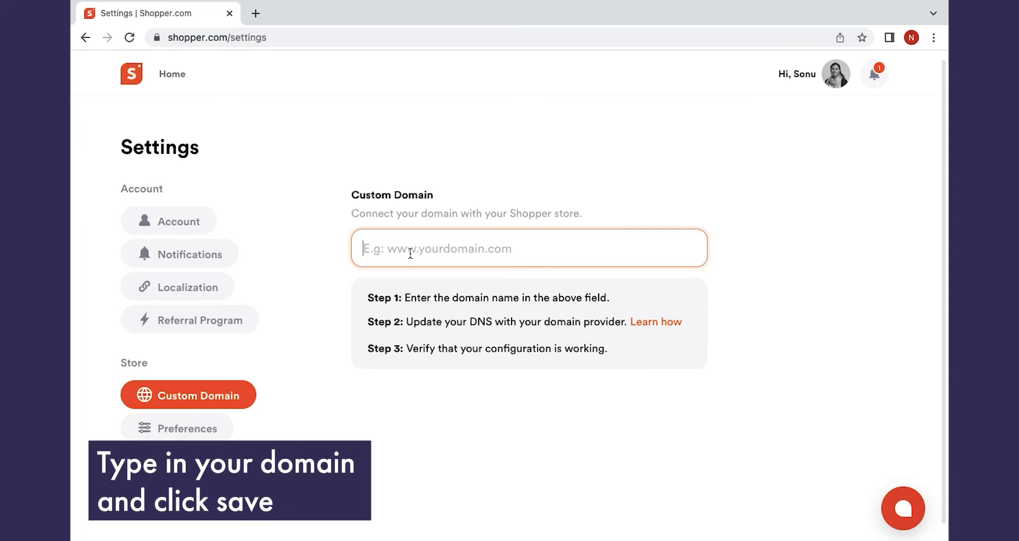
pyautogui.write('sonububna.com')
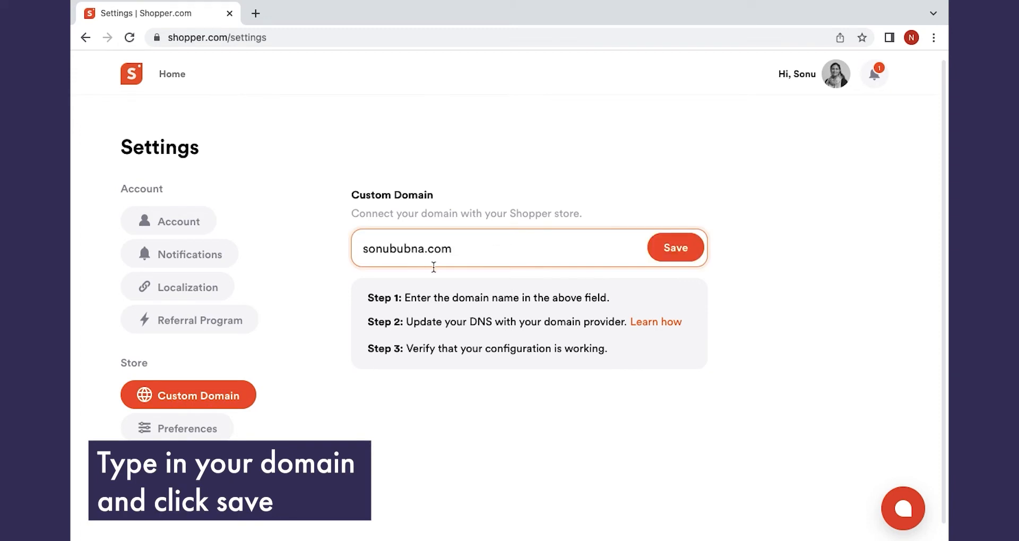
pyautogui.click(674, 248)
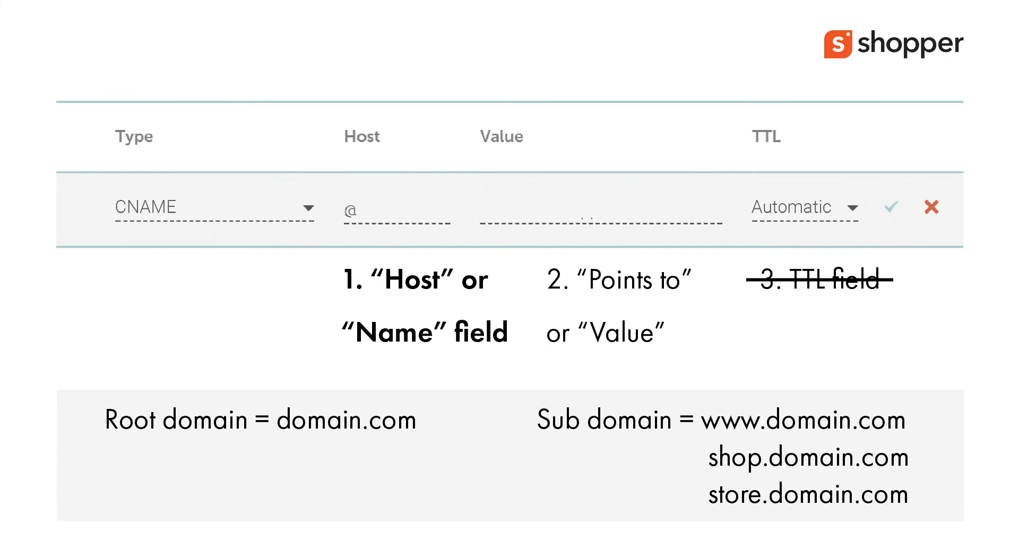
# - Try hosts www, shop, then store in the CNAME example pointing to domains.shopper.com
pyautogui.write('www')
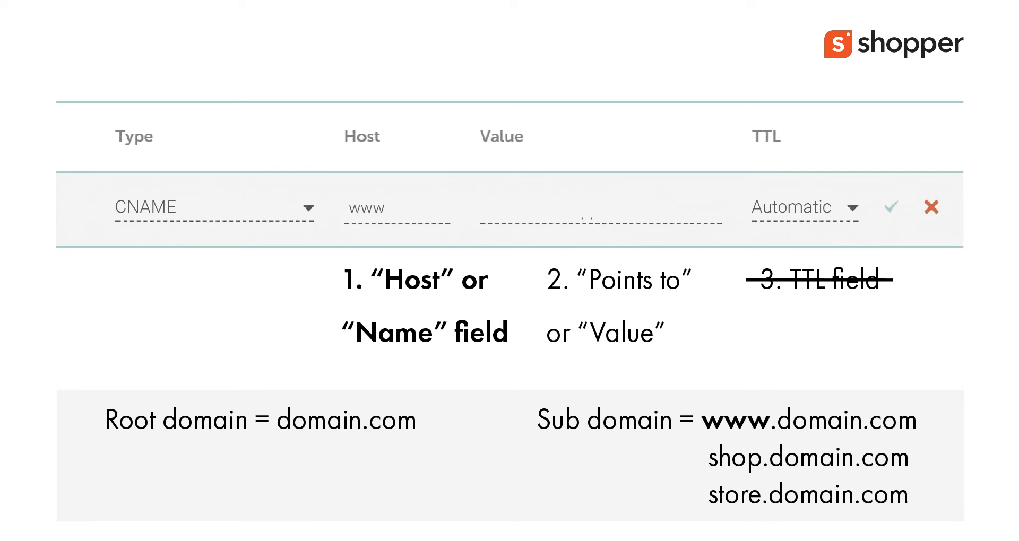
pyautogui.write('shop')
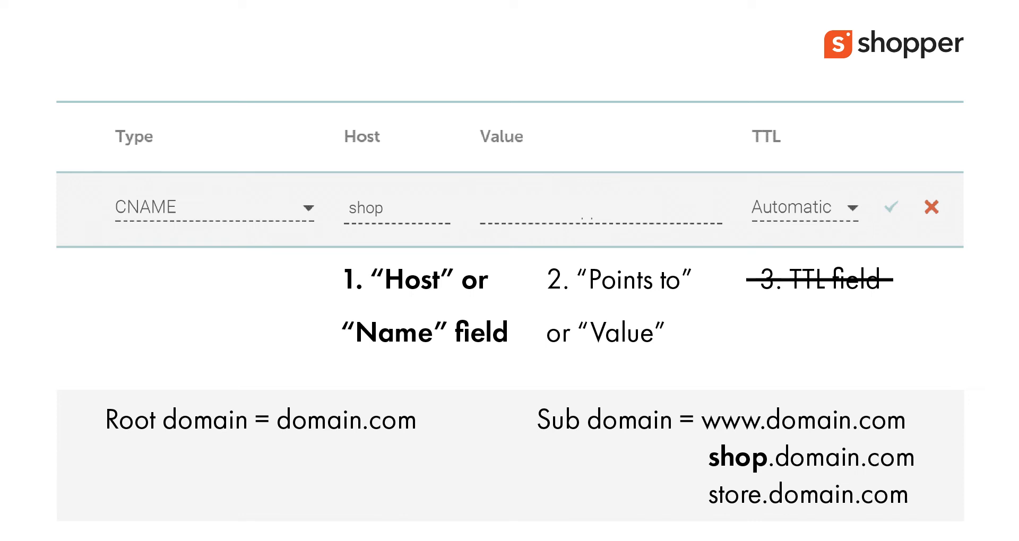
pyautogui.write('store')
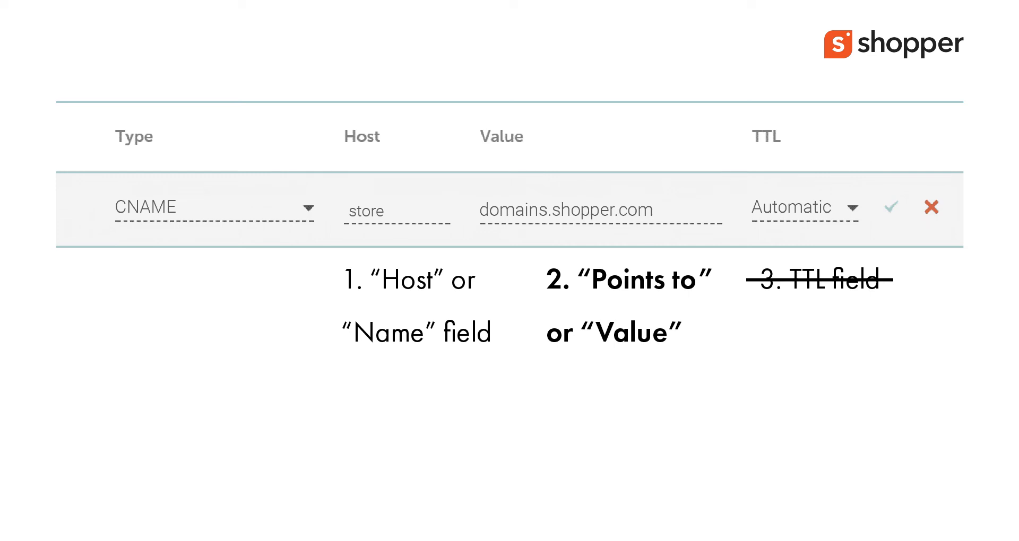
# - Show the CNAME record example with www as the host
pyautogui.write('www')
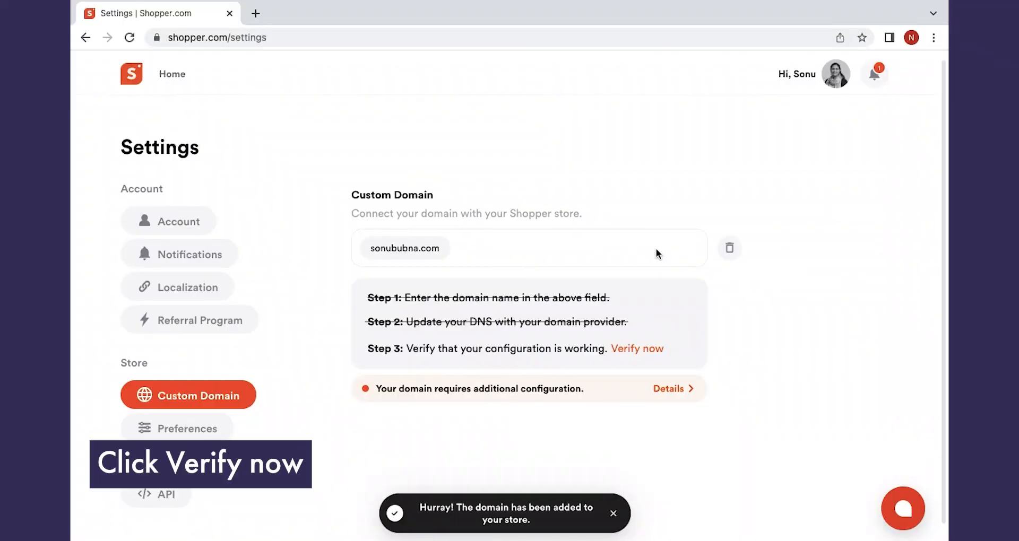
pyautogui.moveTo(647, 296)
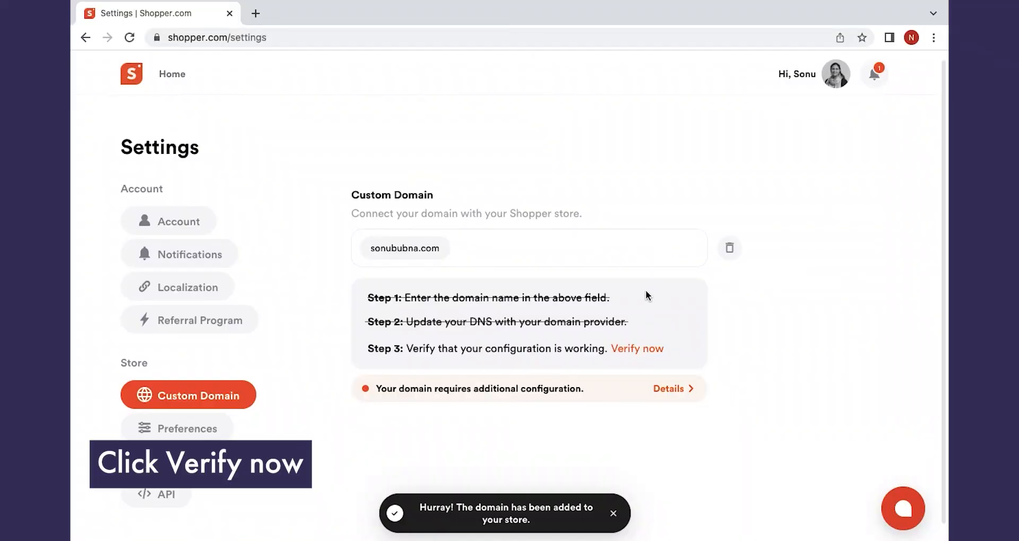